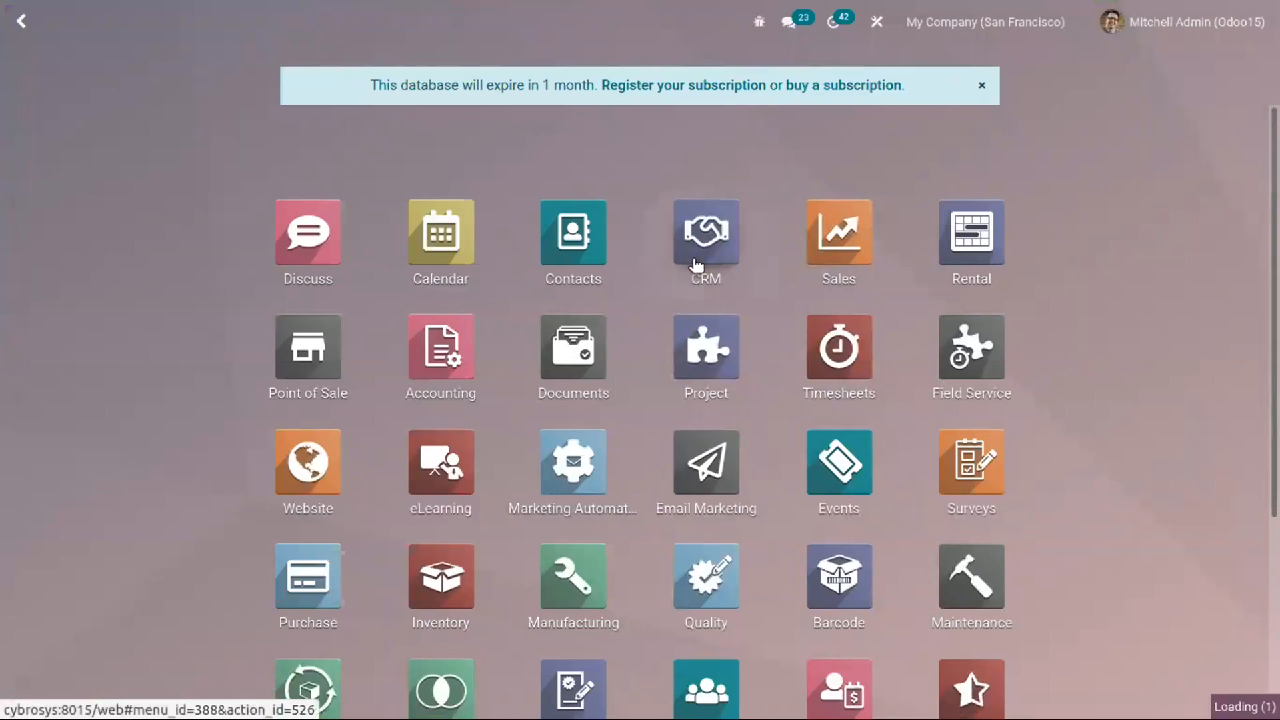
Step: Open the CRM app and go to its Settings page
click(705, 234)
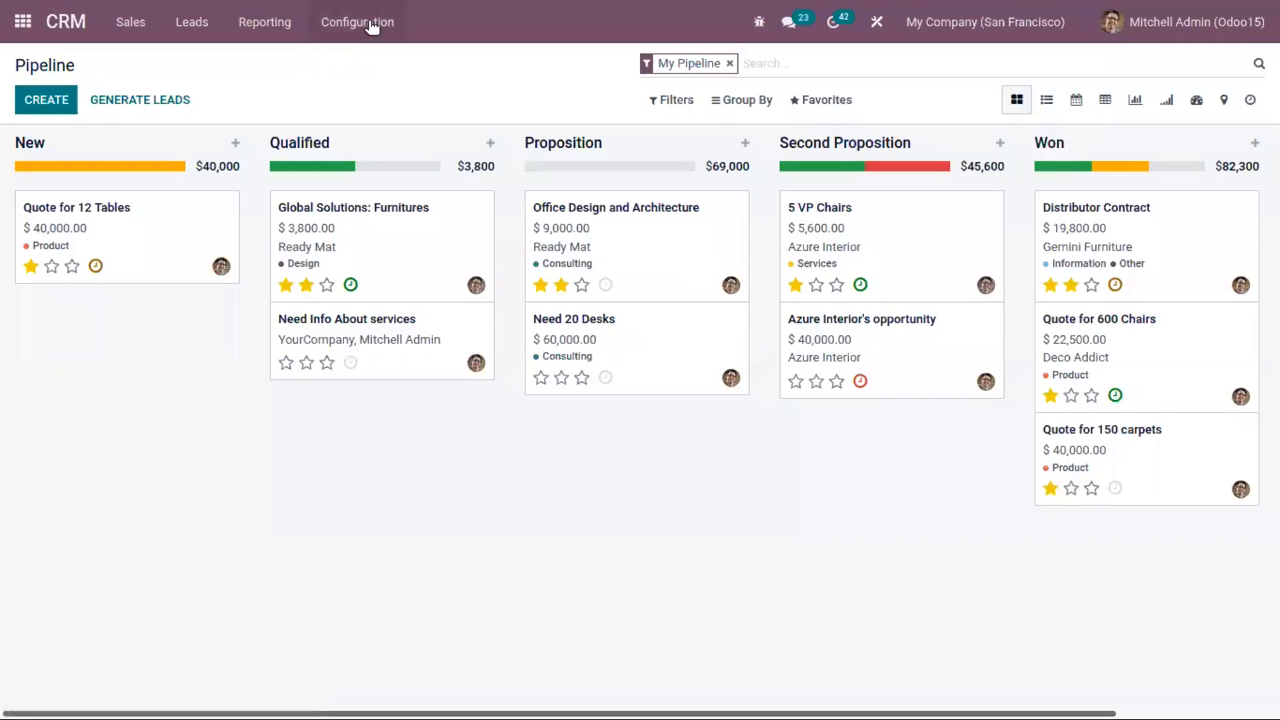
click(357, 22)
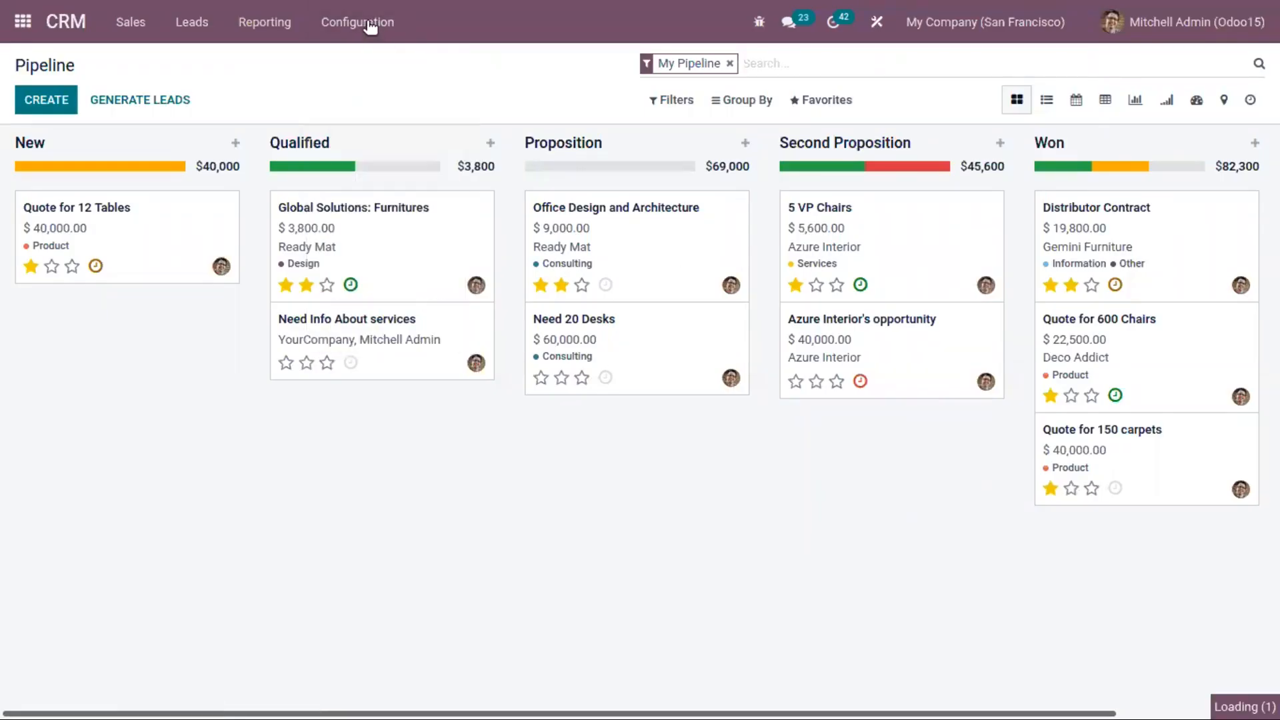
mouse_move(381, 119)
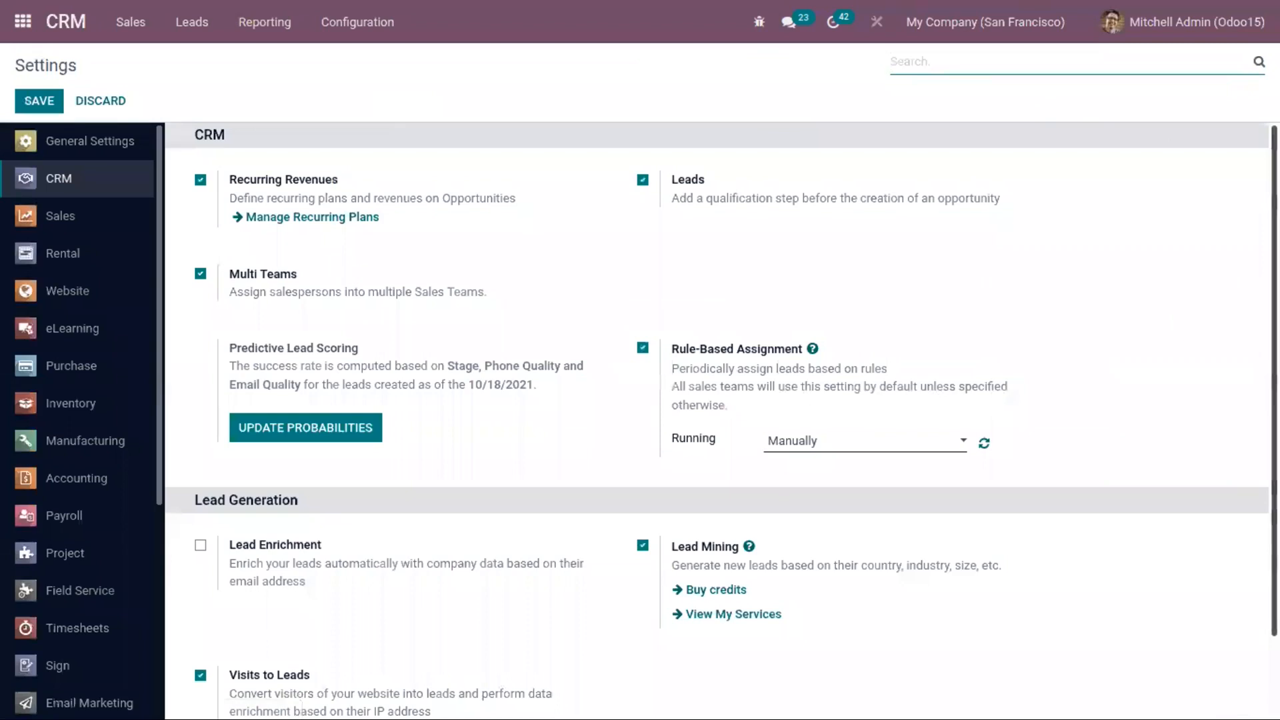
Step: Enable Lead Enrichment under Lead Generation and save the CRM settings
scroll(down, 3)
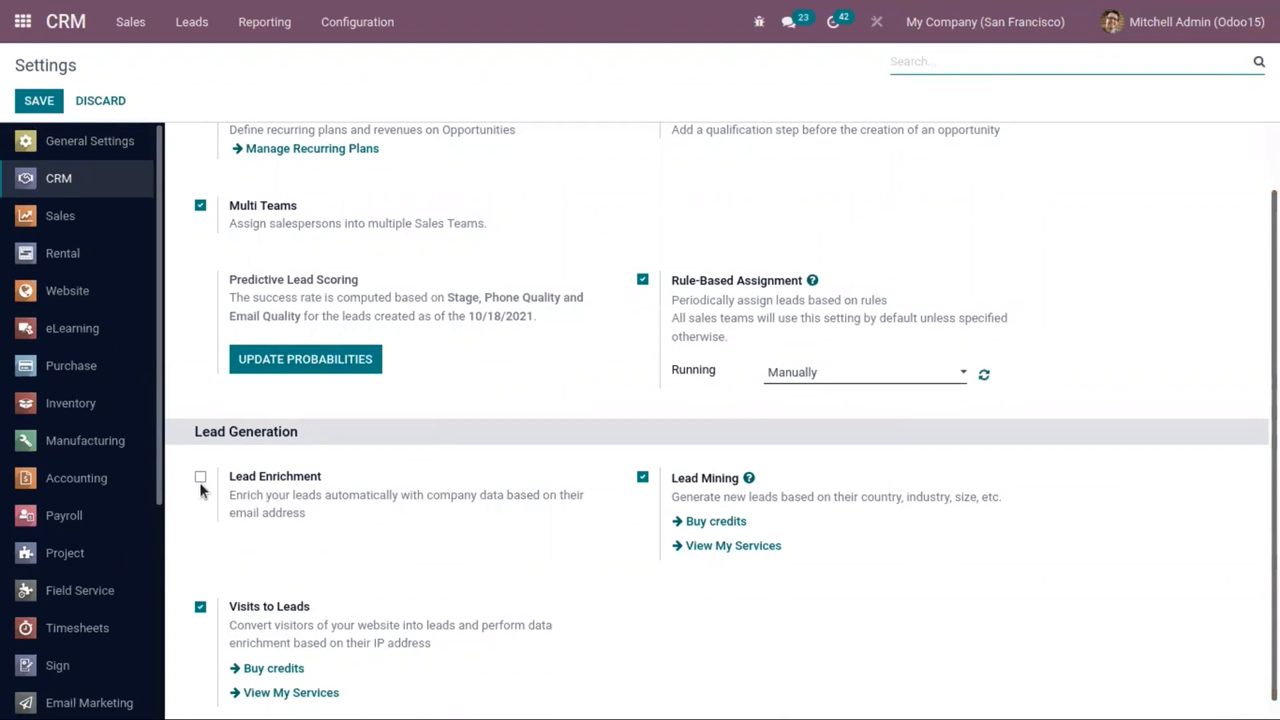
click(200, 477)
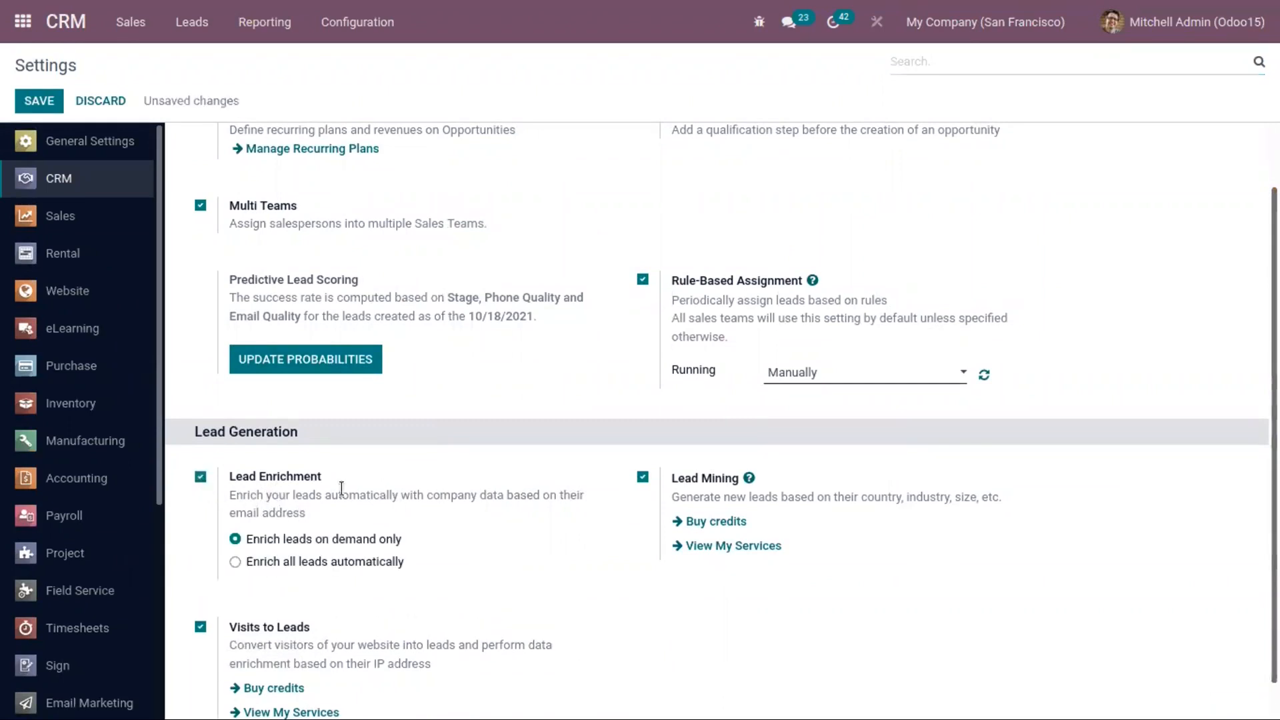
click(38, 101)
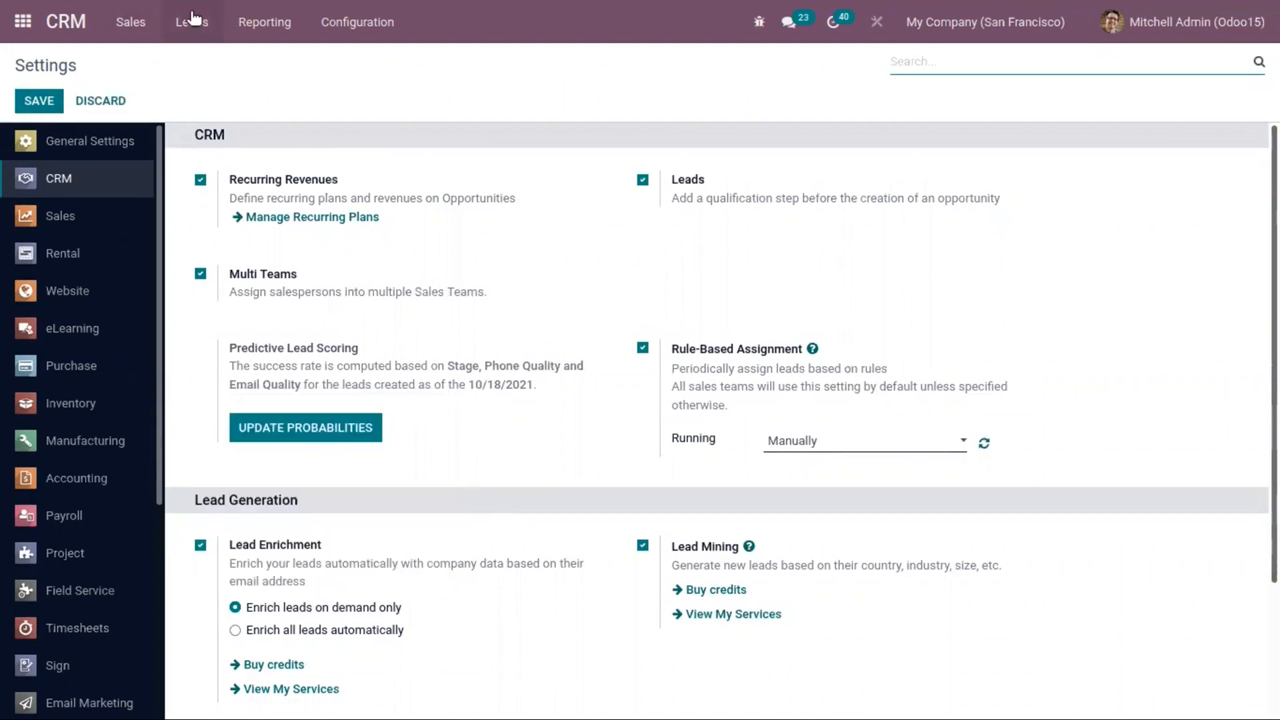
Step: Enrich the Office chairs lead with company data and review its Extra Info tab
click(192, 22)
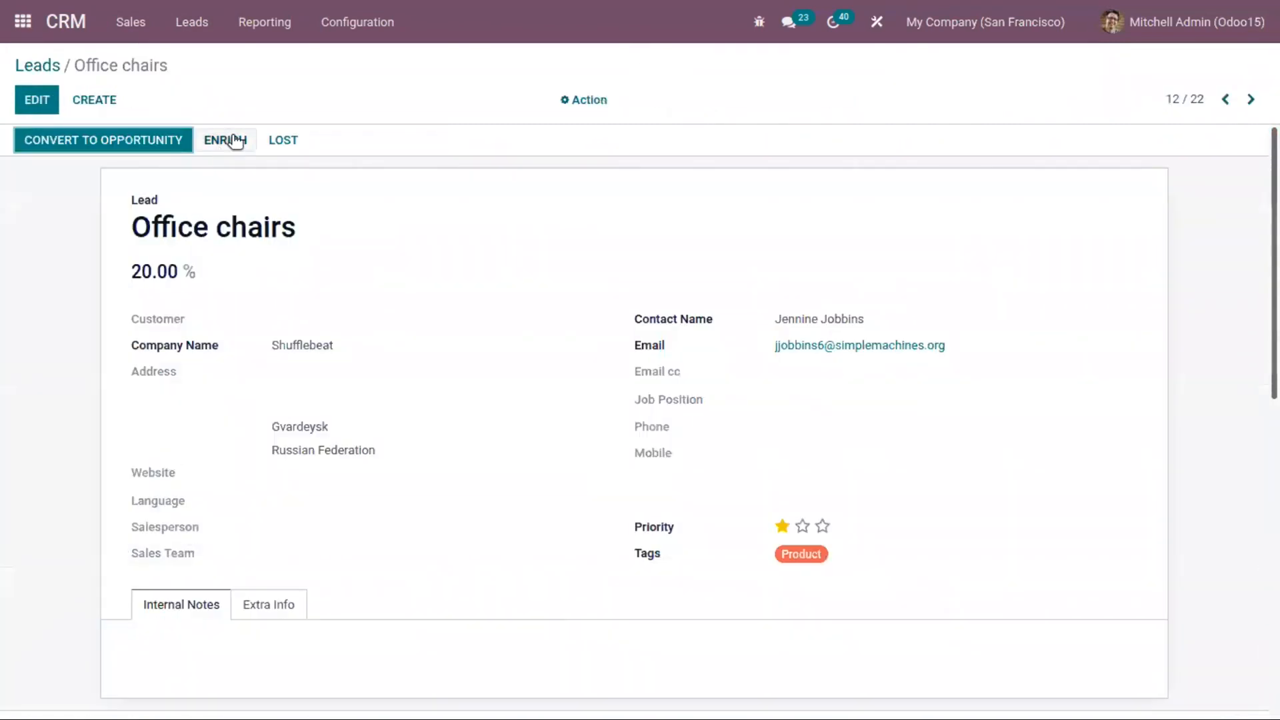
mouse_move(225, 140)
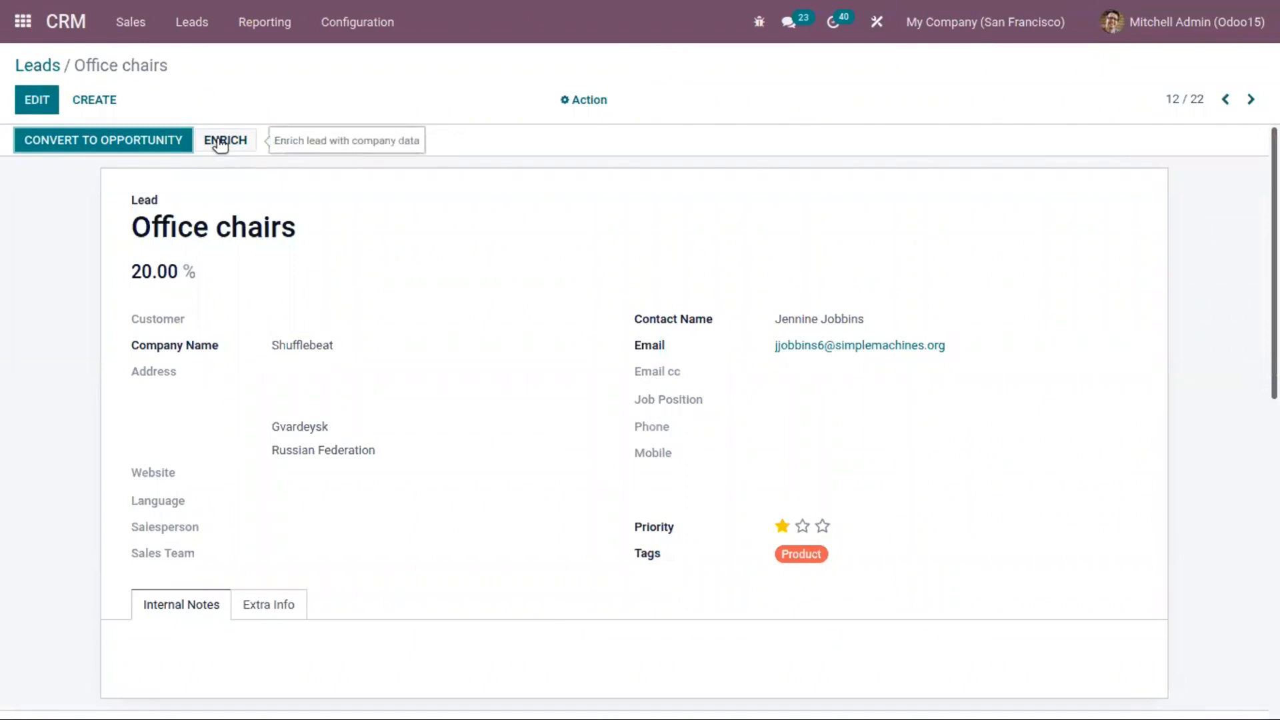
click(226, 139)
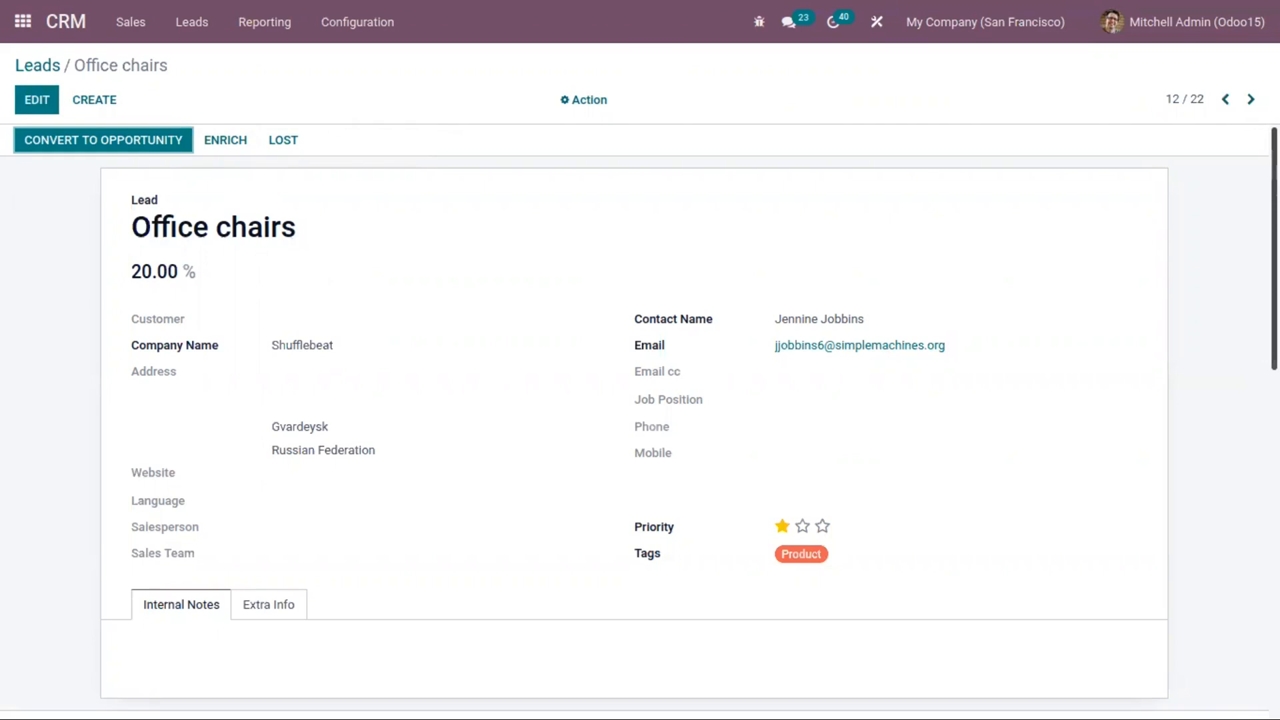
mouse_move(618, 422)
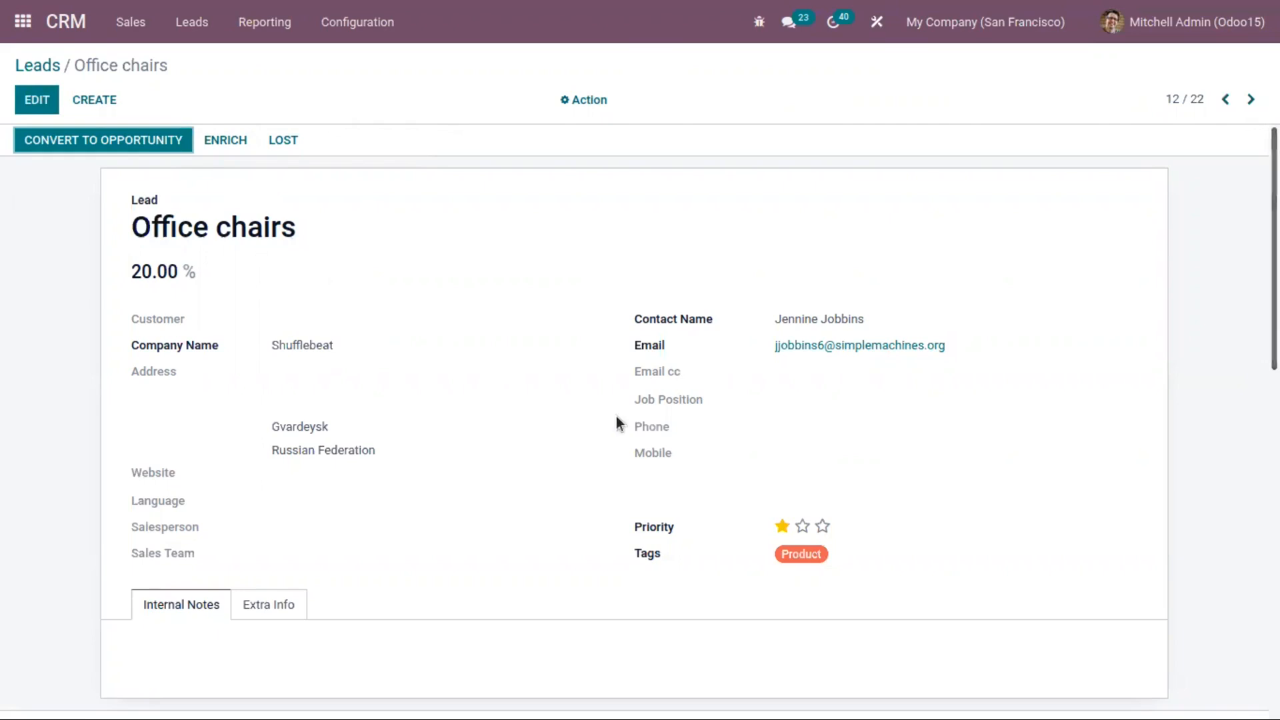
click(268, 605)
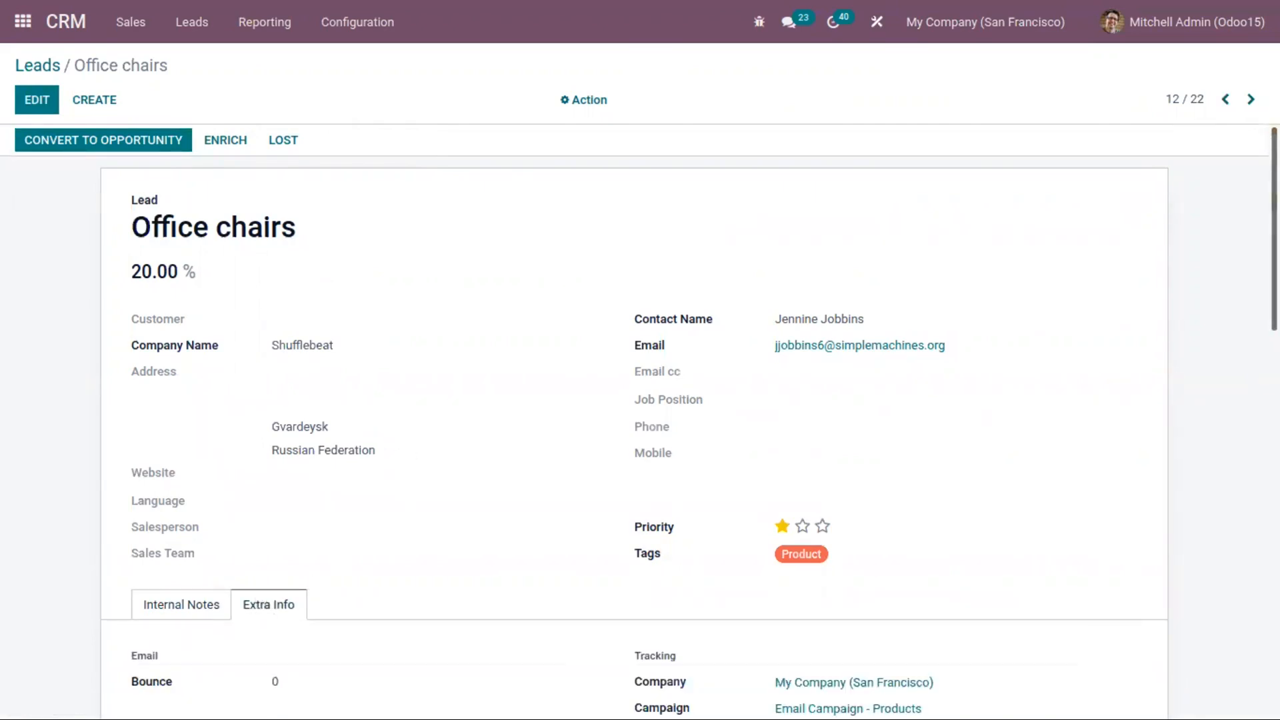
scroll(down, 3)
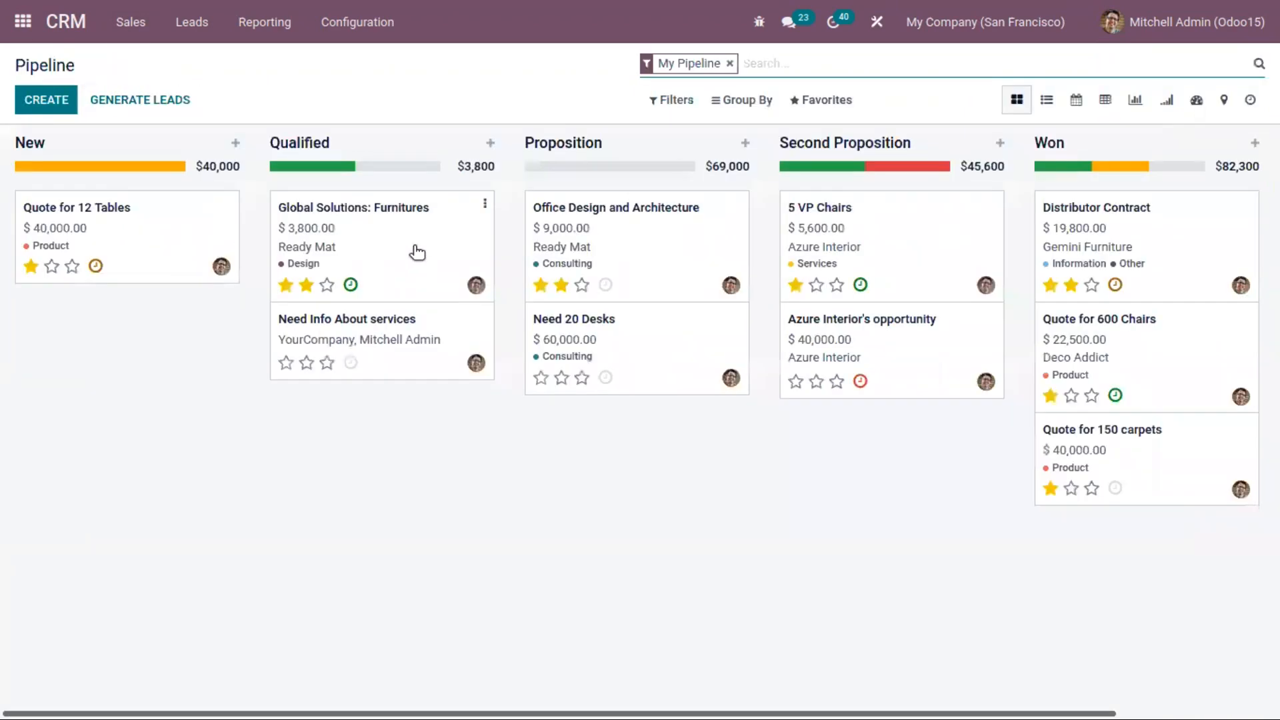
Step: Review the Global Solutions: Furnitures opportunity's extra information, then return to CRM Settings
click(353, 208)
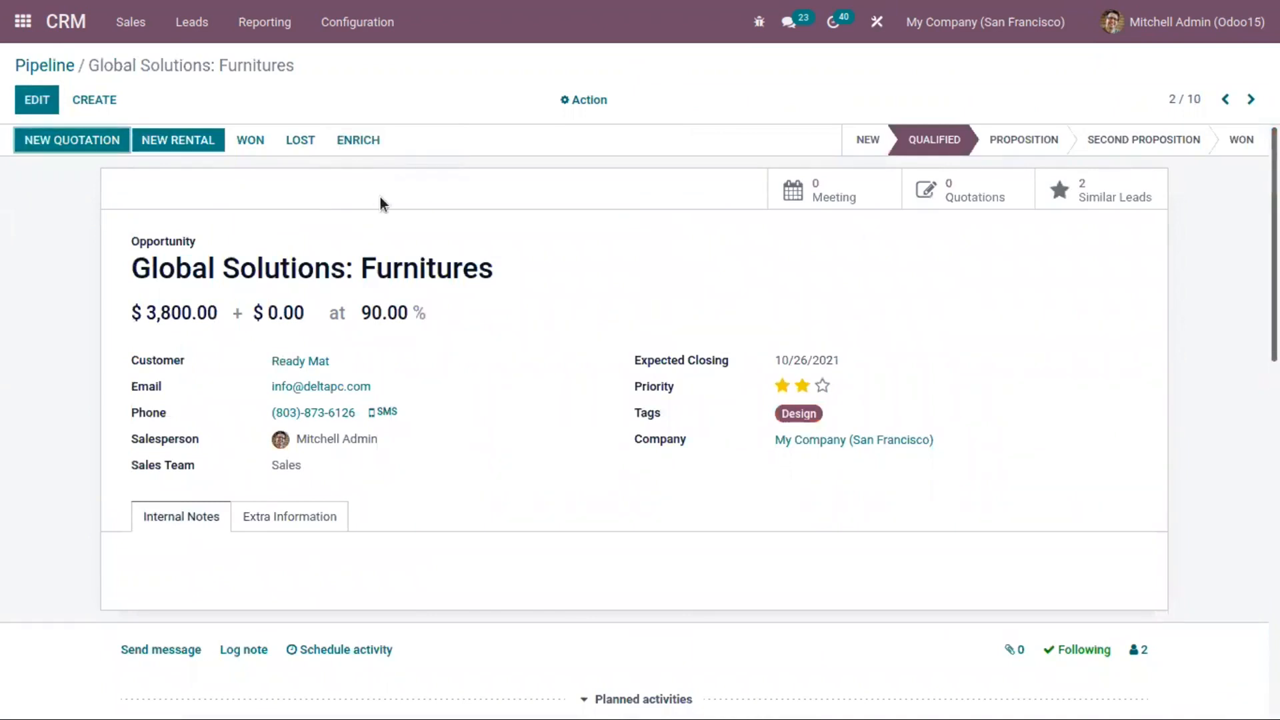
click(289, 516)
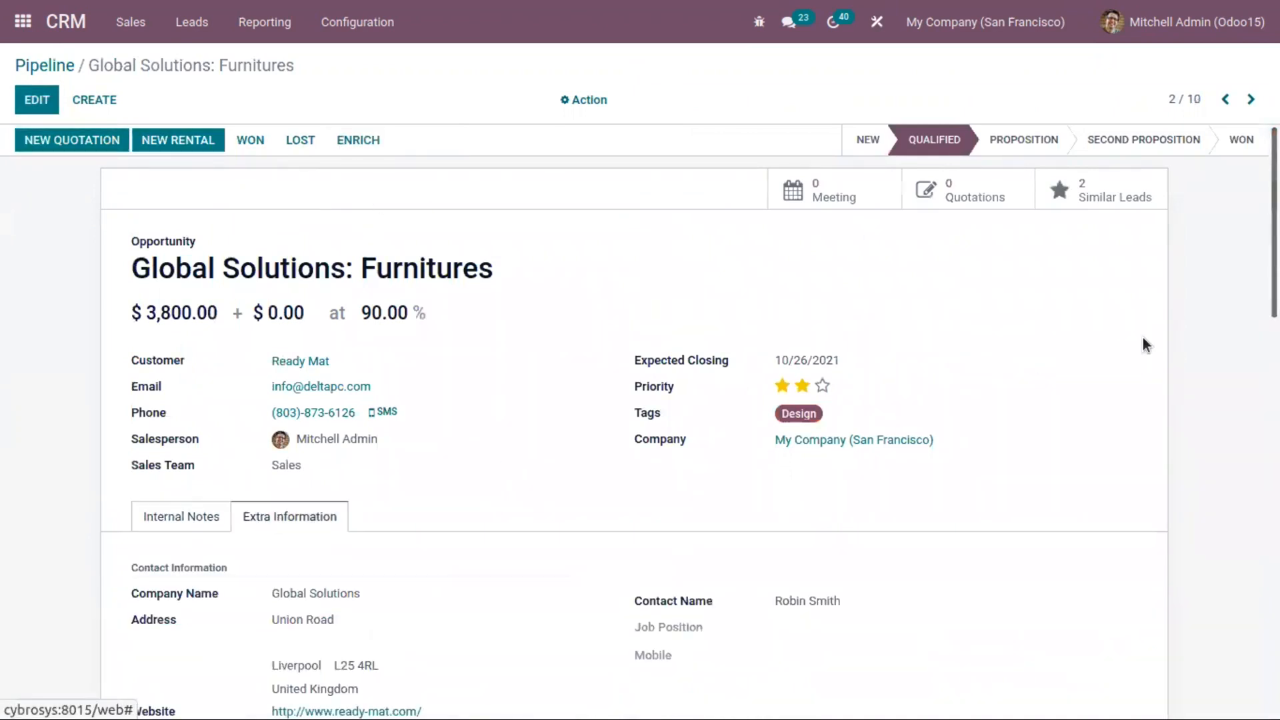
scroll(down, 3)
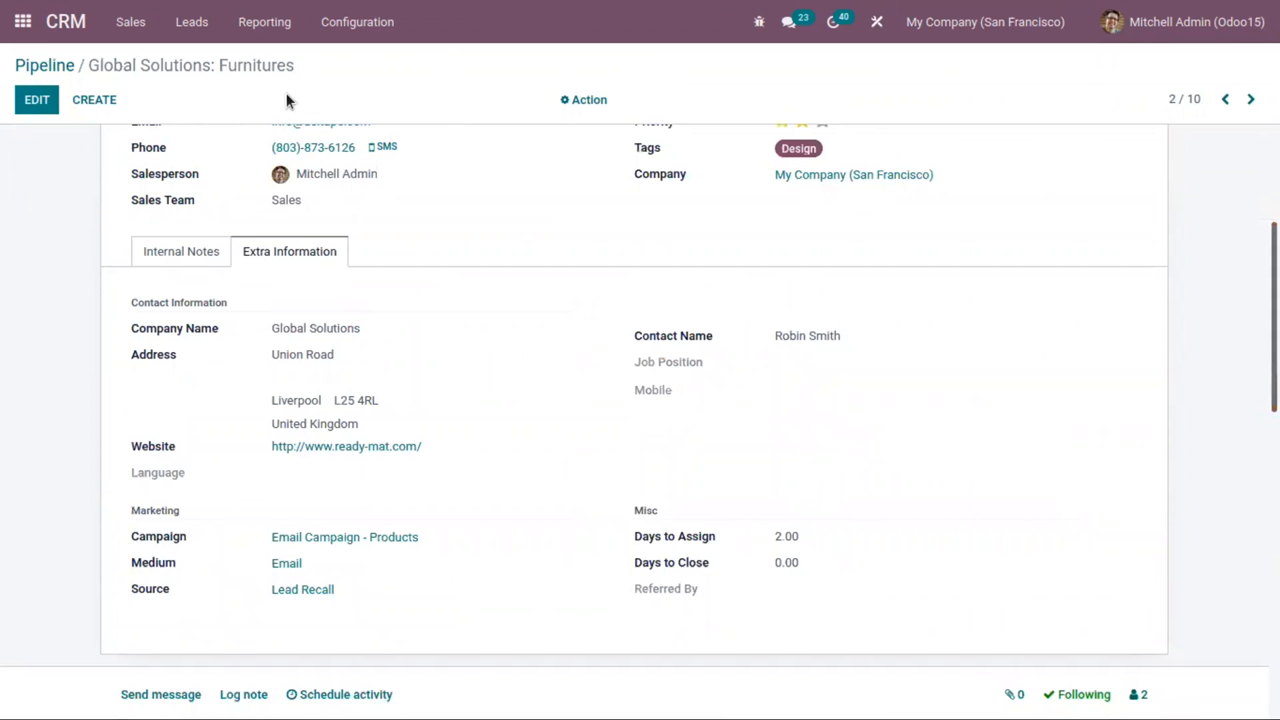
click(357, 22)
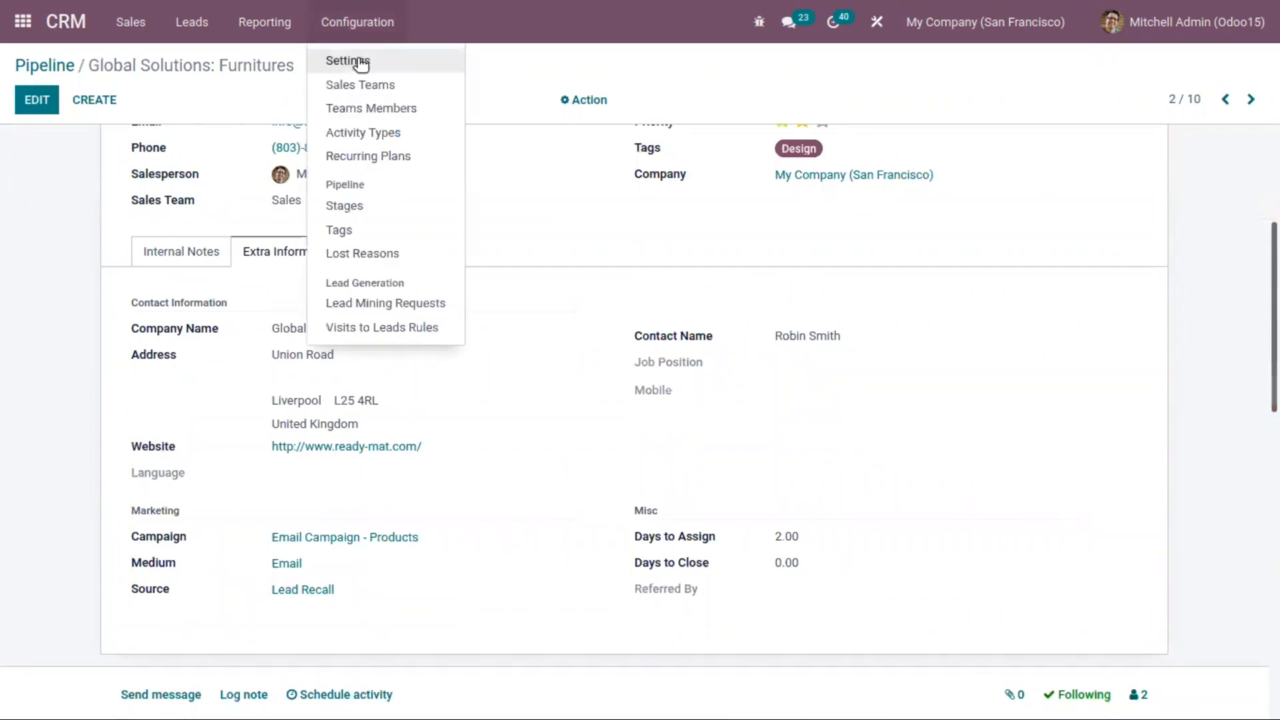
click(347, 61)
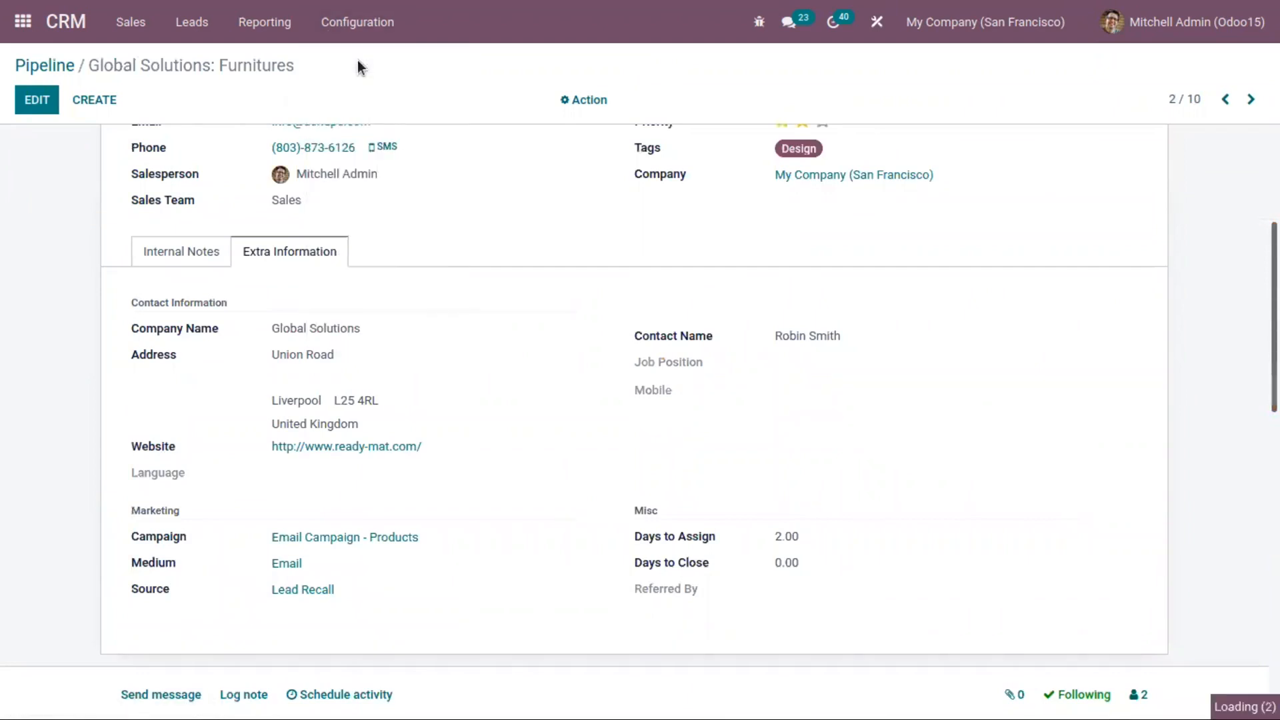
Step: Switch Lead Enrichment from on-demand to 'Enrich all leads automatically'
click(357, 22)
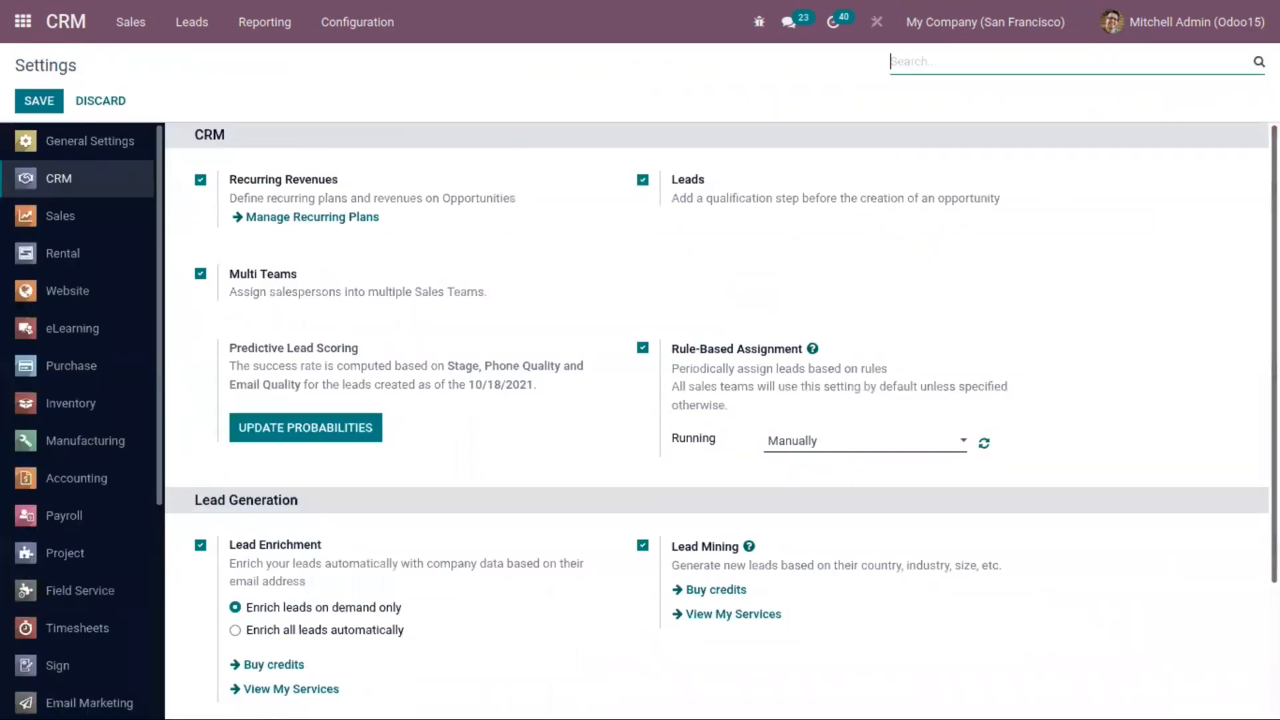
scroll(down, 3)
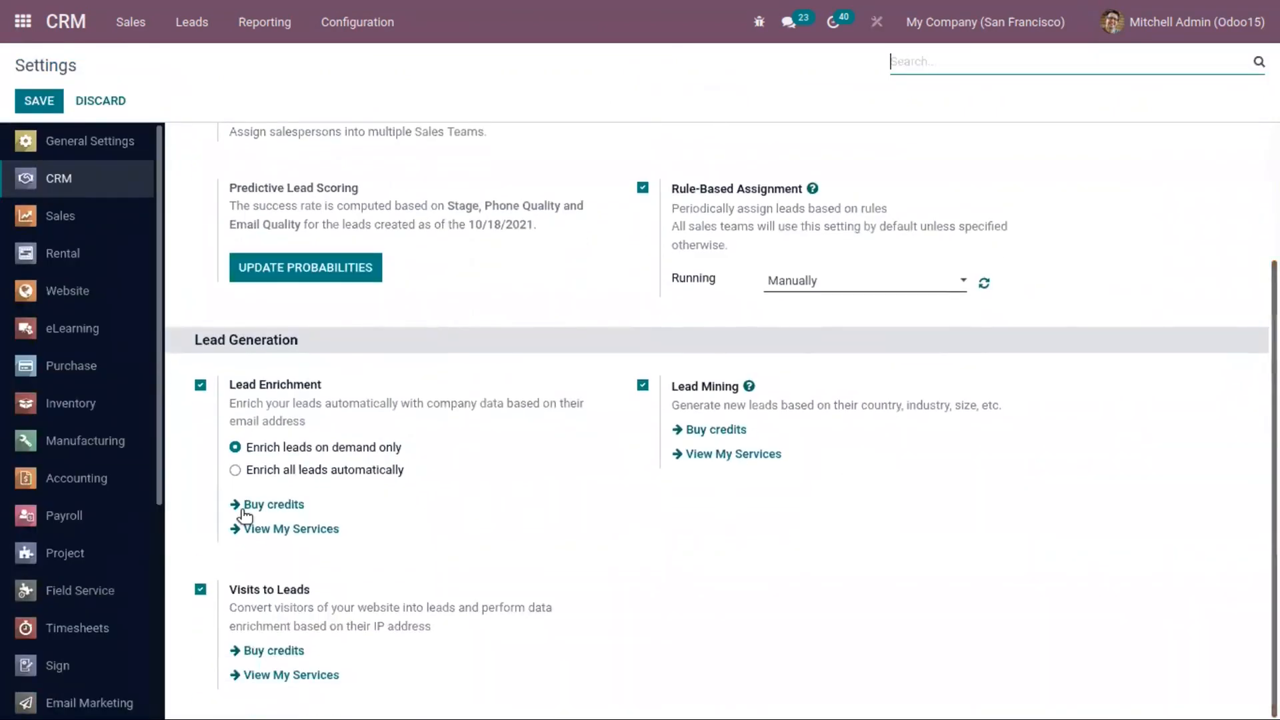
mouse_move(259, 513)
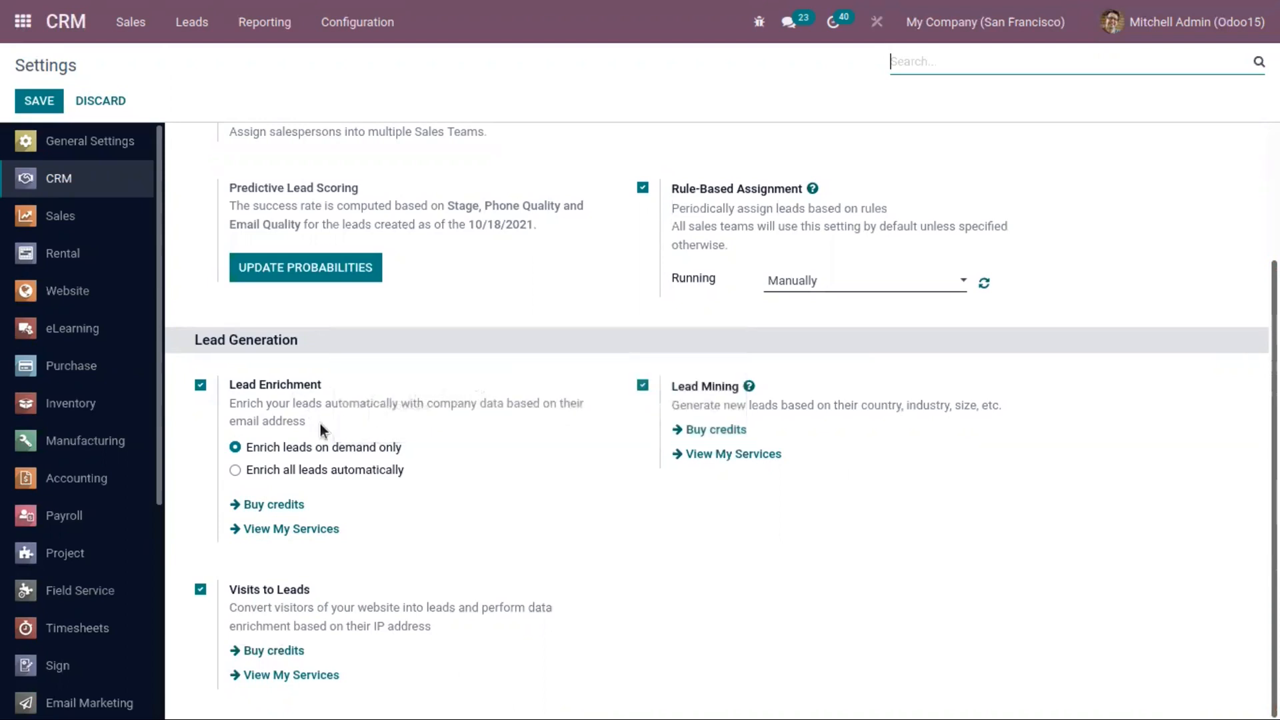
mouse_move(262, 461)
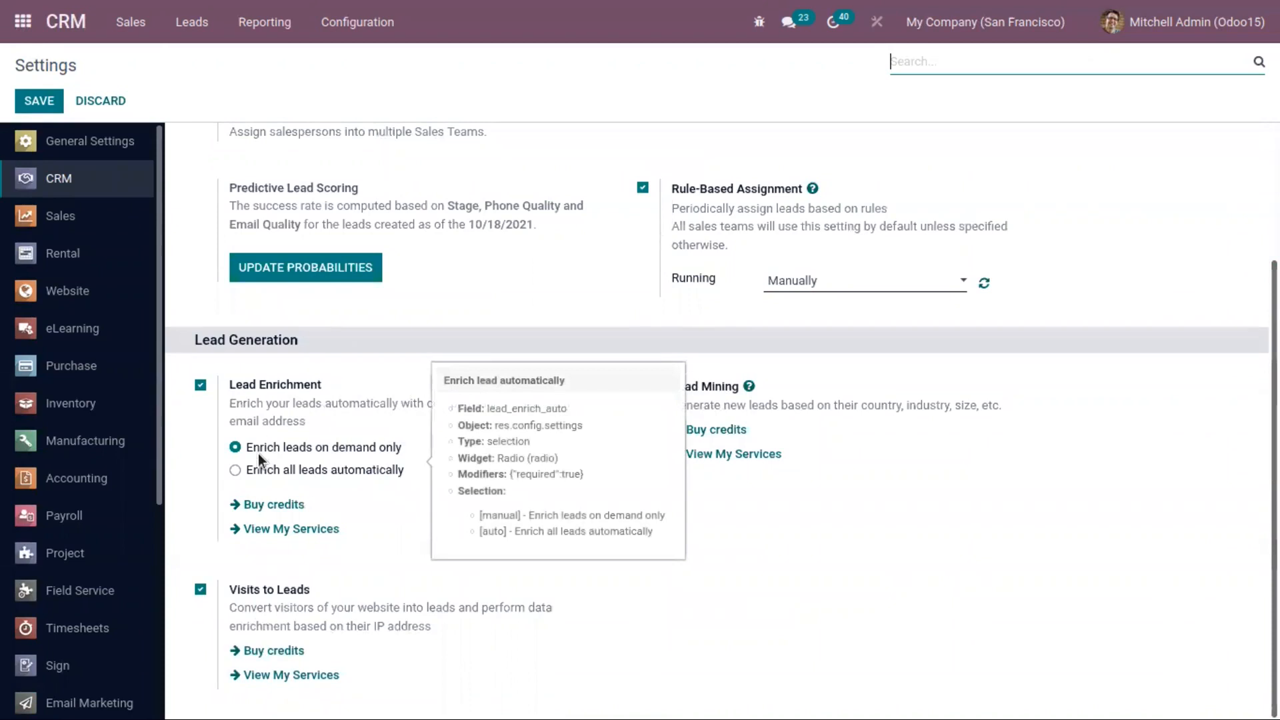
mouse_move(163, 487)
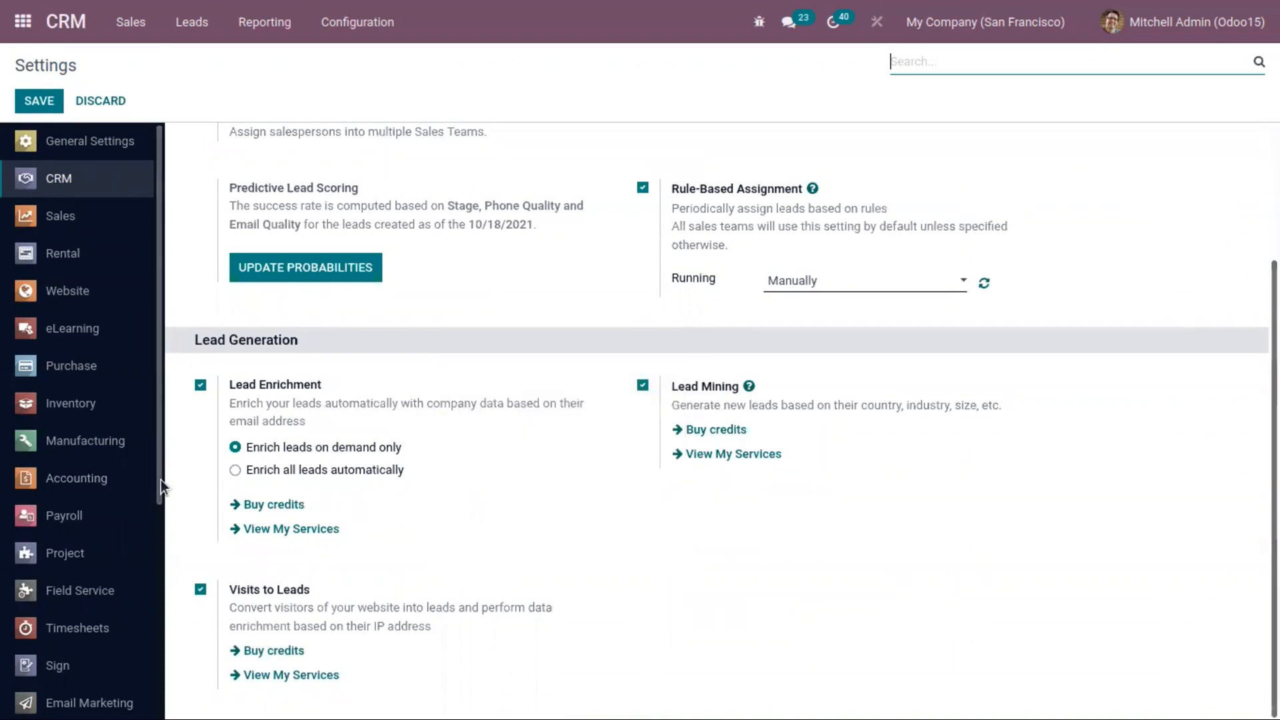
click(236, 469)
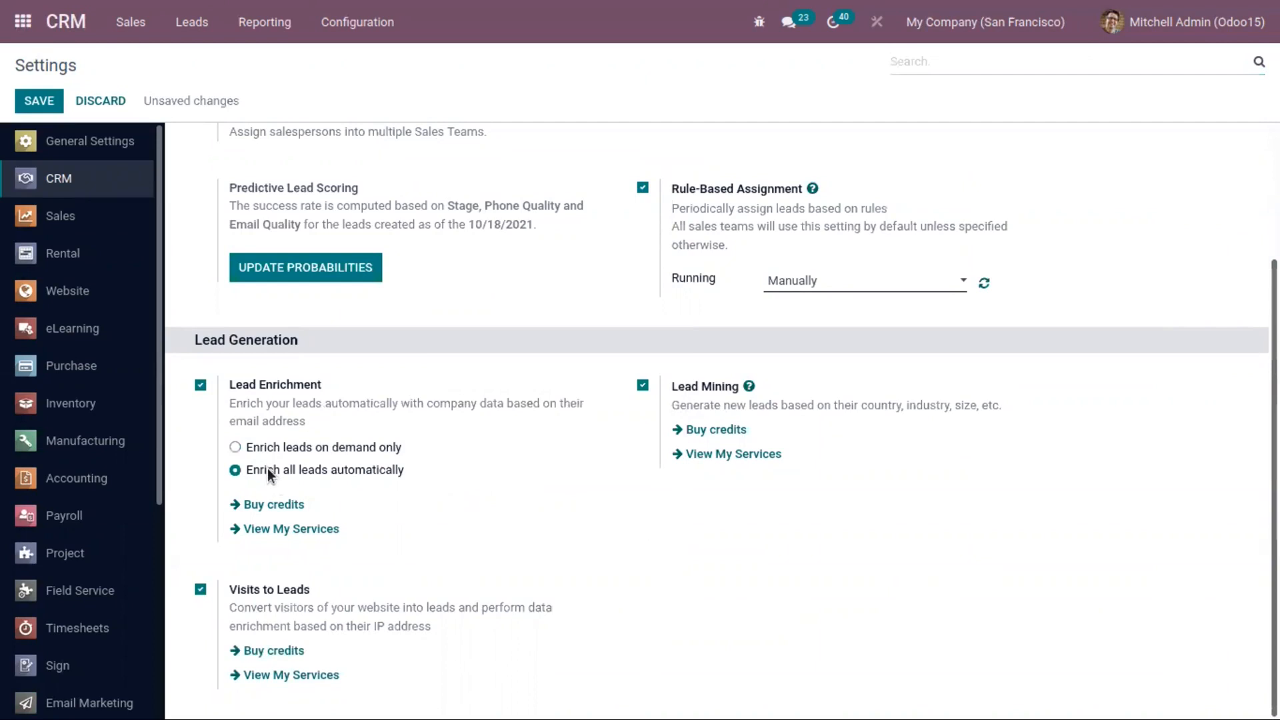
mouse_move(309, 477)
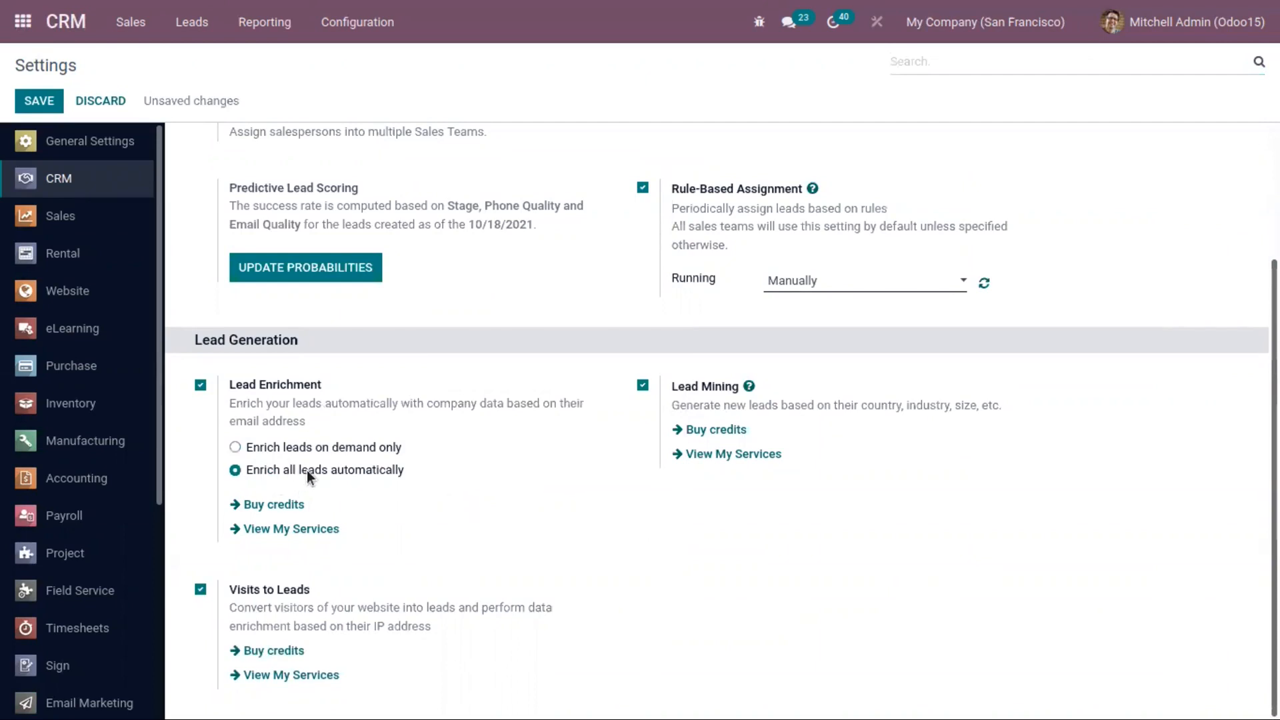
mouse_move(302, 476)
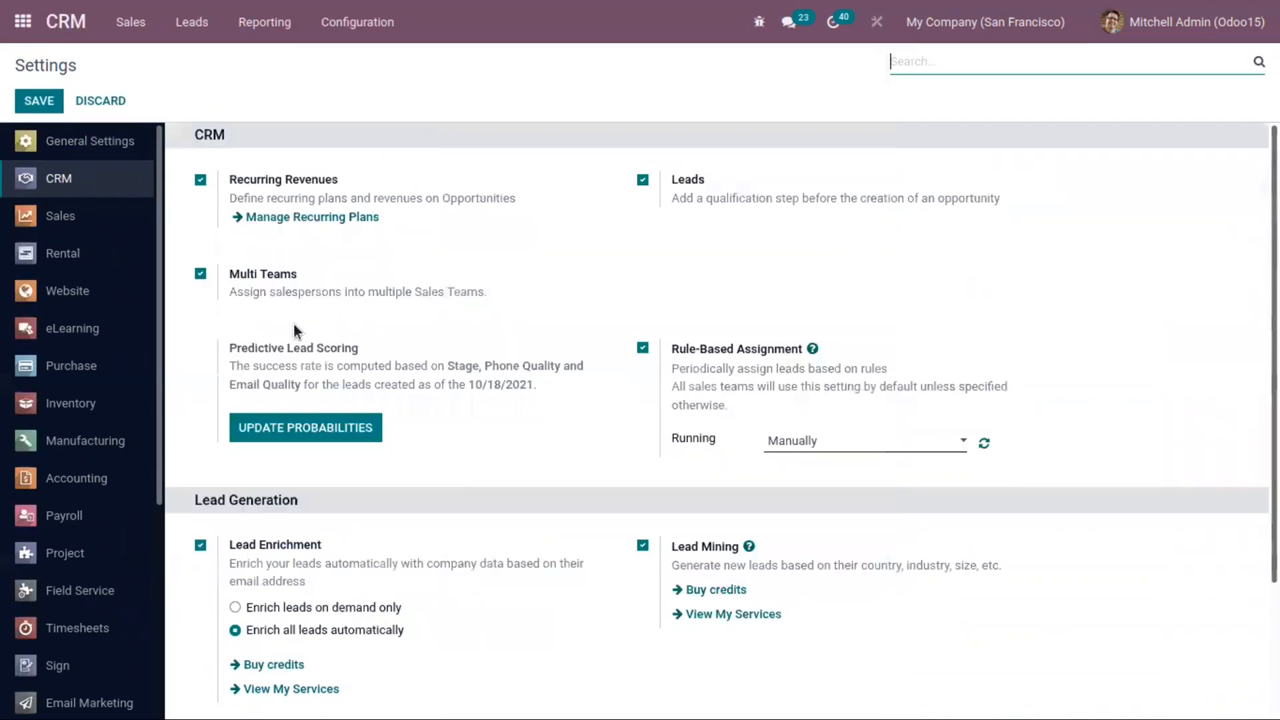
mouse_move(545, 618)
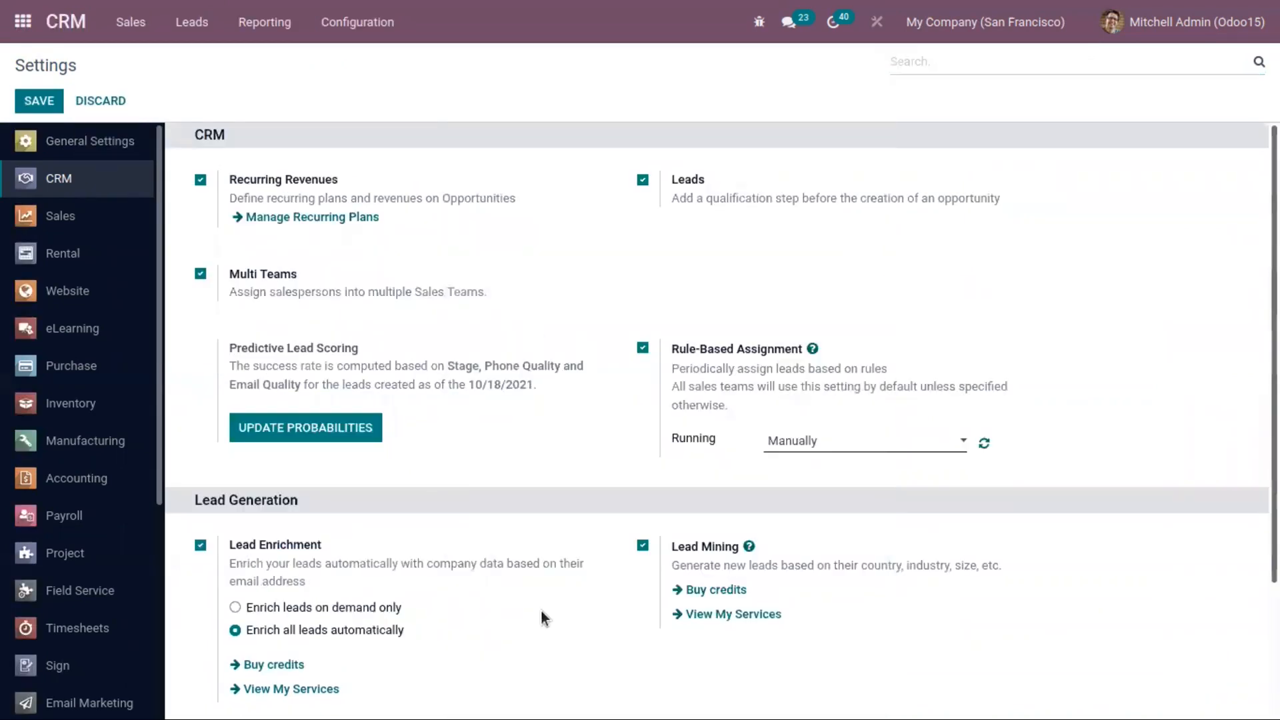